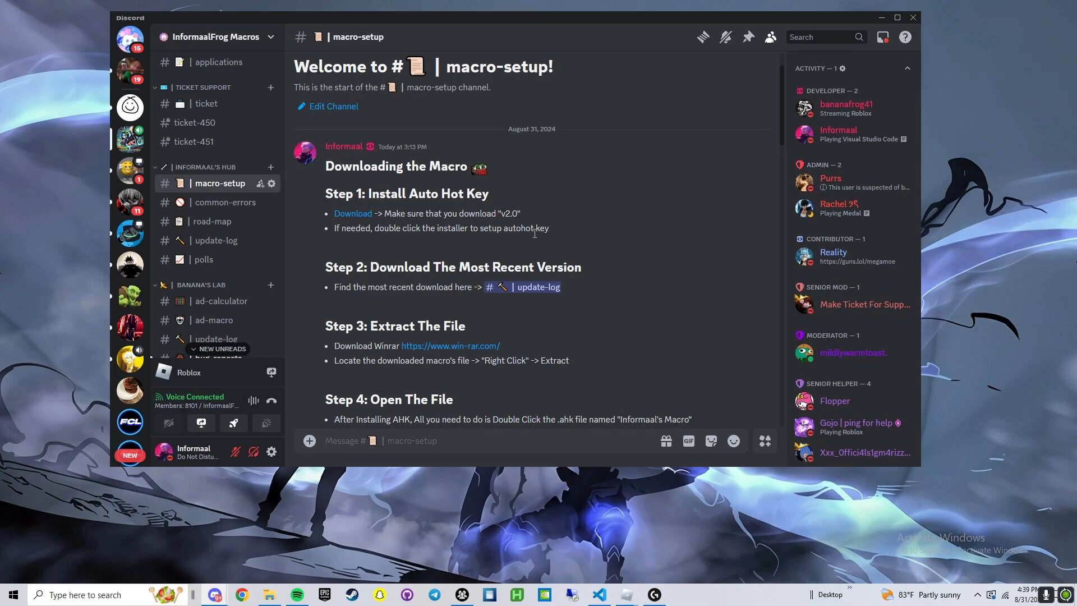
Highlight the Install AutoHotkey heading and scroll through the setup guide
drag(363, 193, 489, 193)
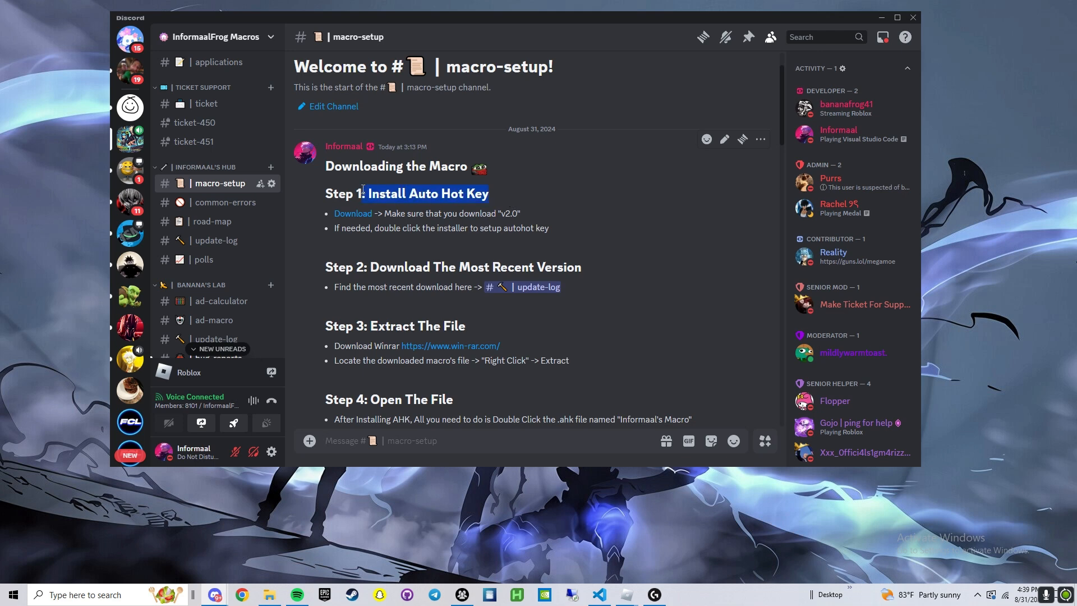
scroll(down, 3)
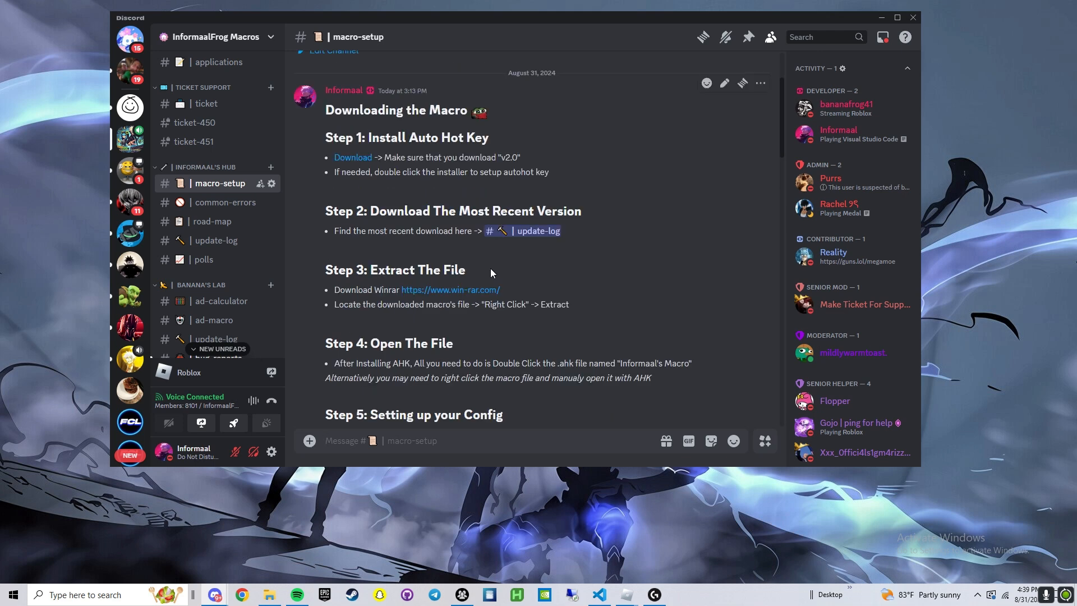
scroll(down, 3)
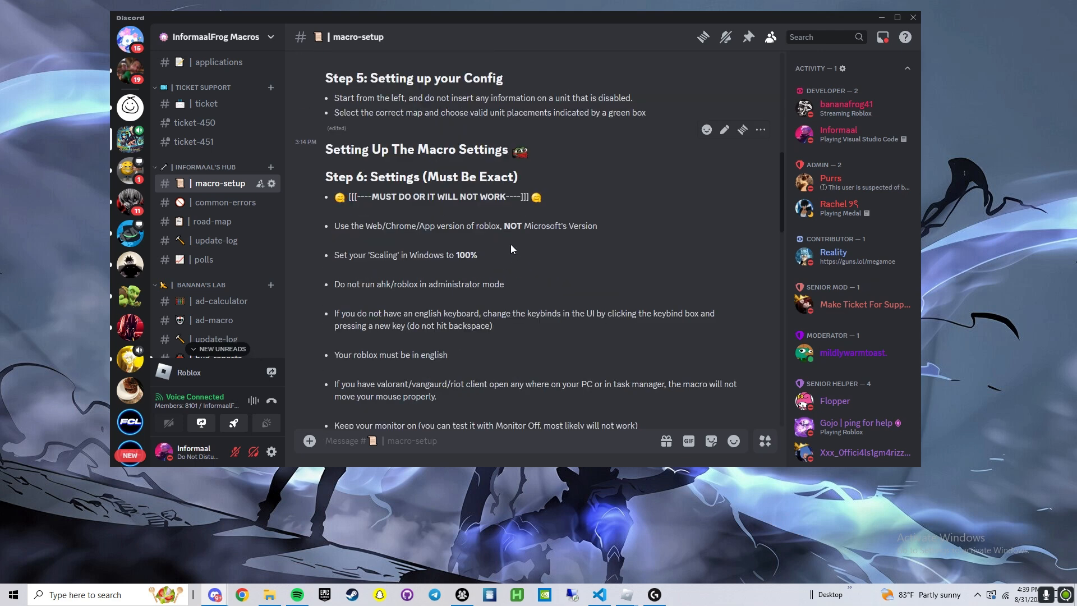
scroll(down, 3)
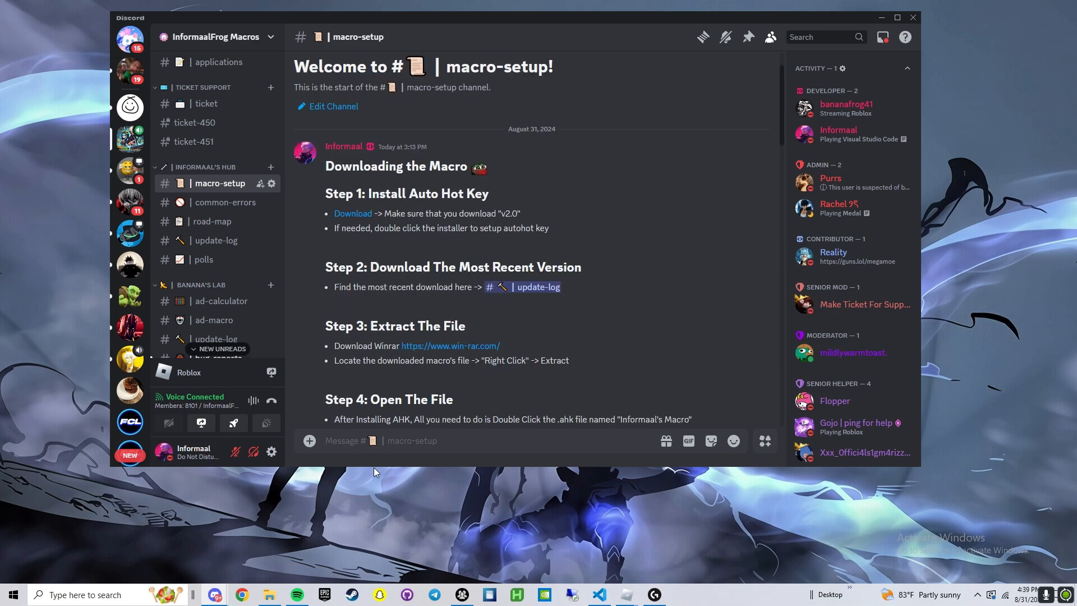
scroll(down, 3)
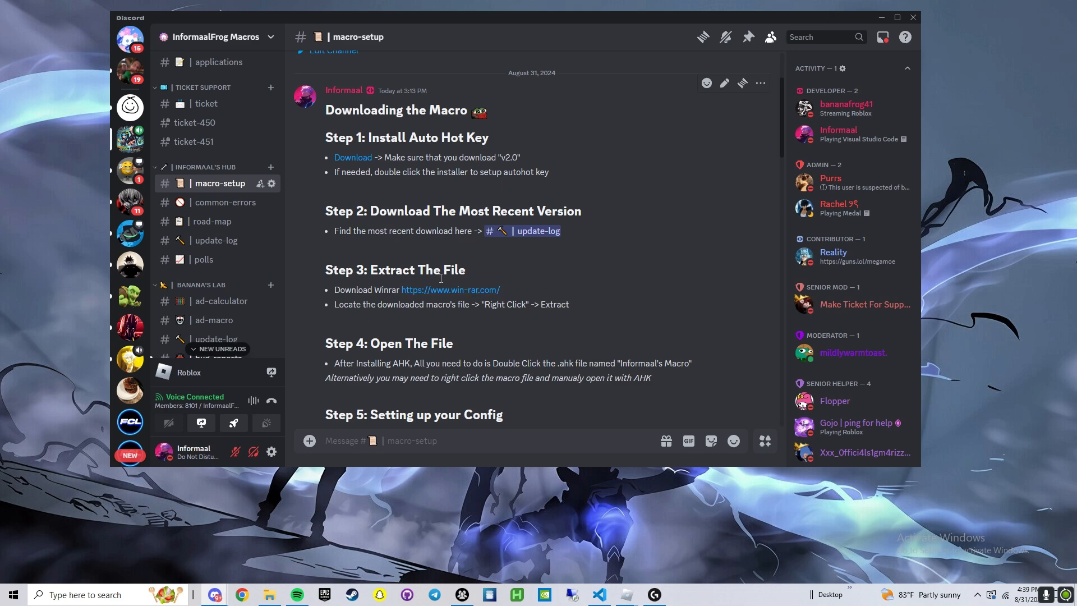
Launch Informaal's Main Macro script from the Informaal's Macro folder in File Explorer
click(269, 594)
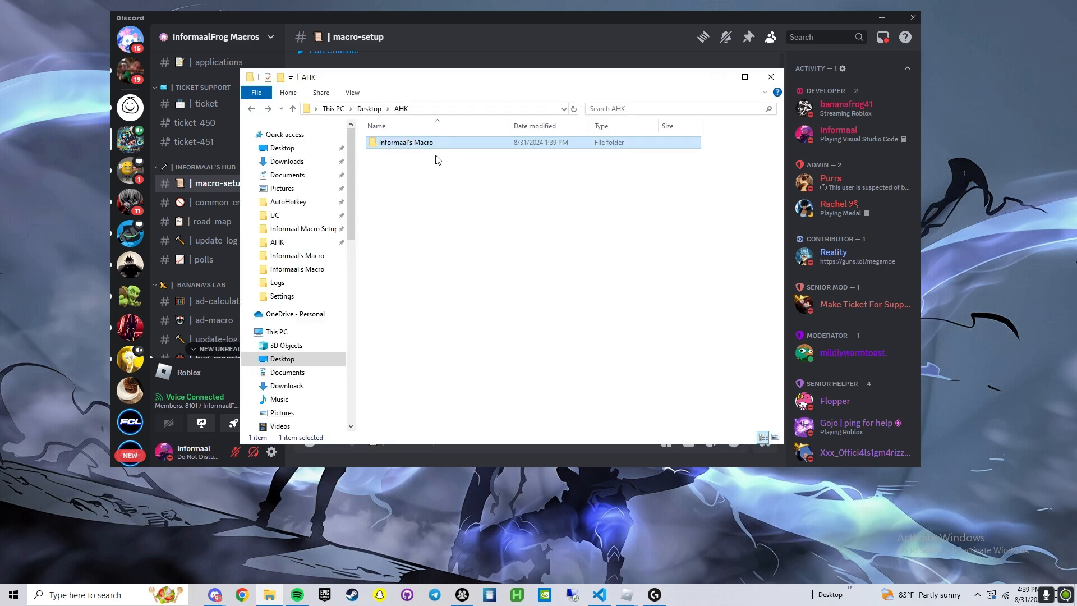
double_click(407, 142)
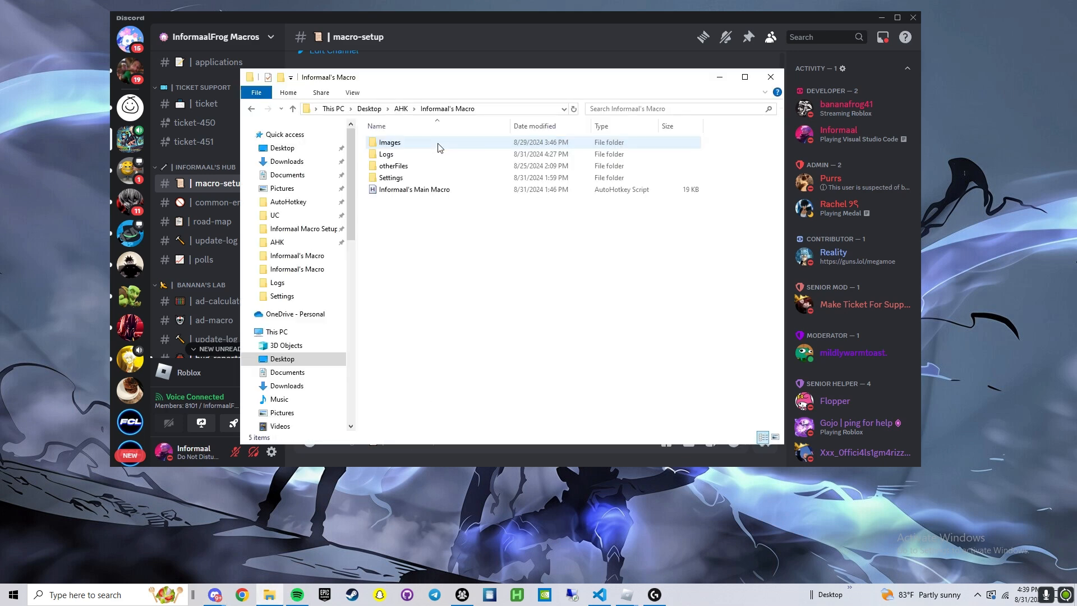
click(391, 178)
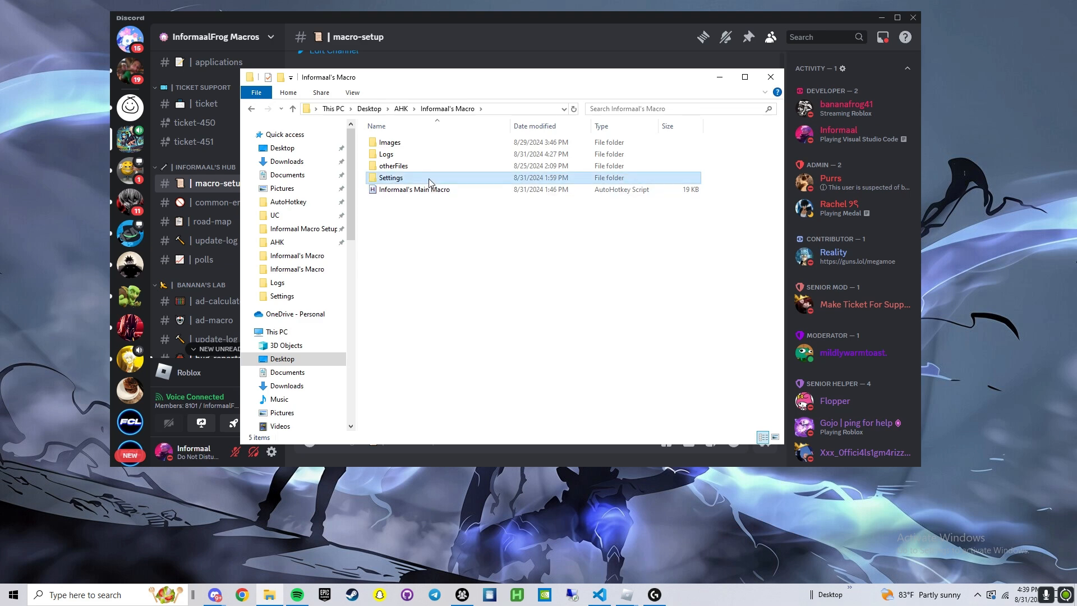
double_click(390, 177)
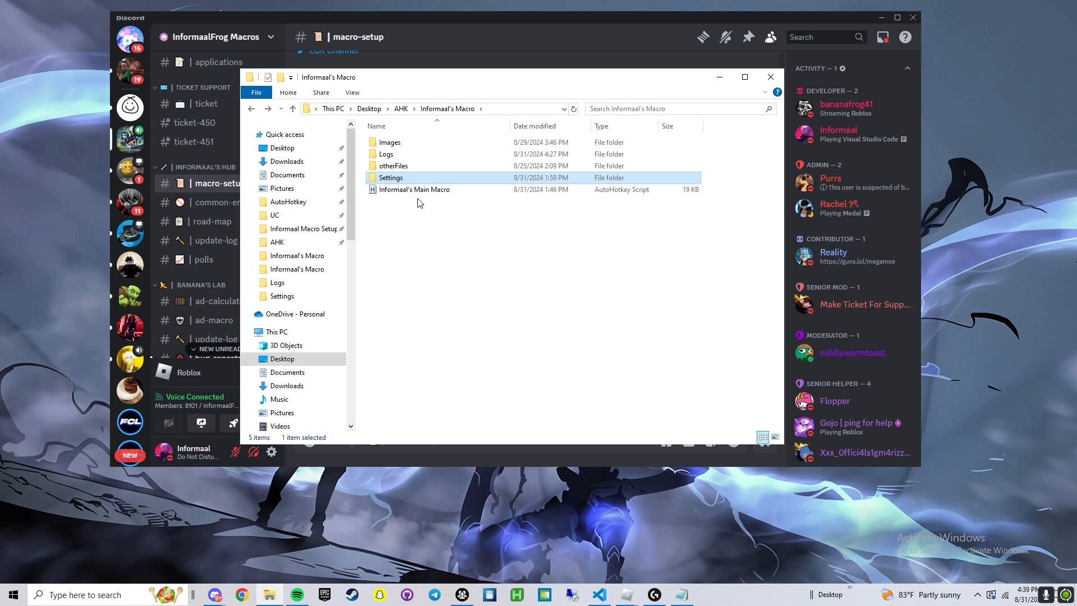
click(416, 189)
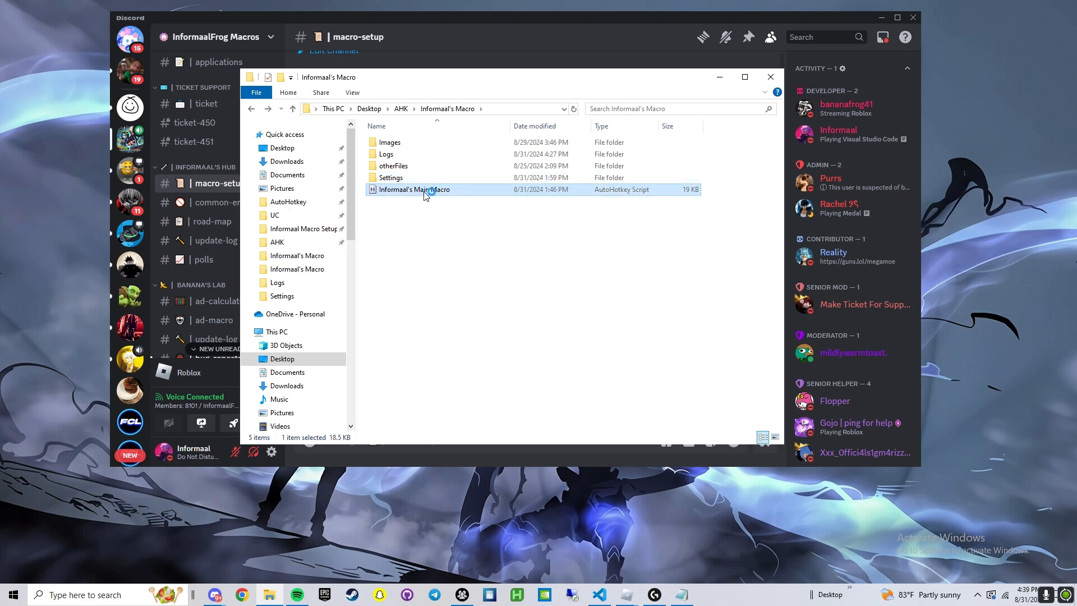
double_click(414, 190)
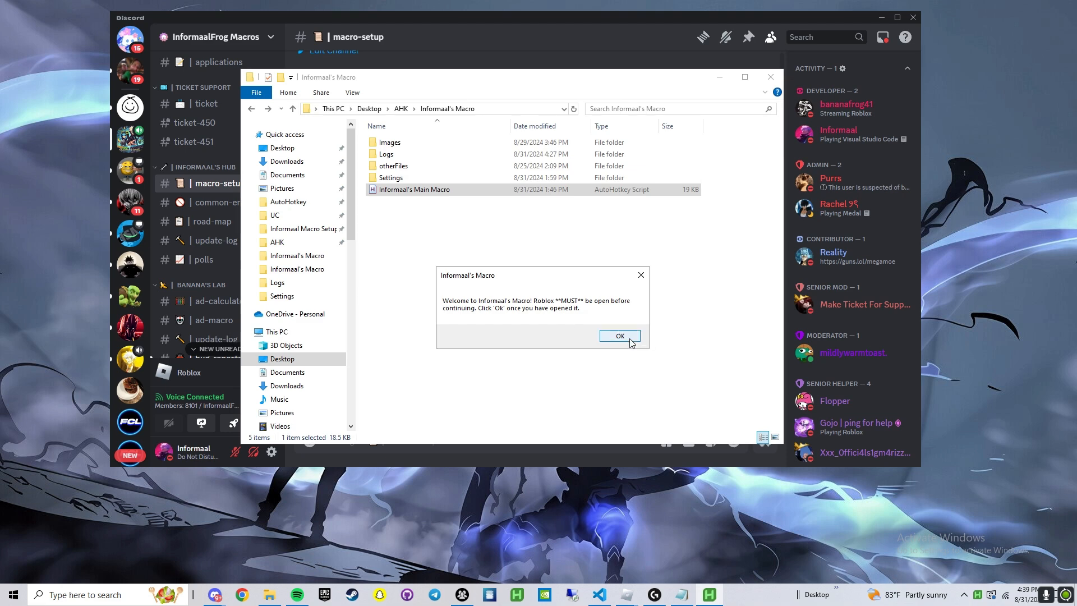
Dismiss the welcome box, save the macro settings, and confirm Snowy as the raid
click(619, 336)
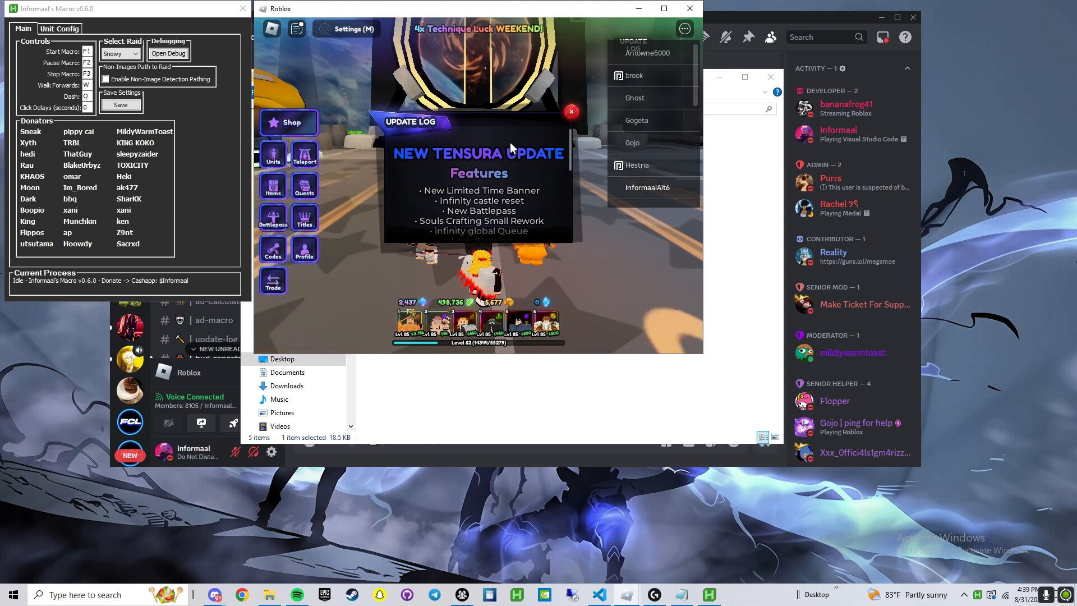
mouse_move(218, 107)
text(D)
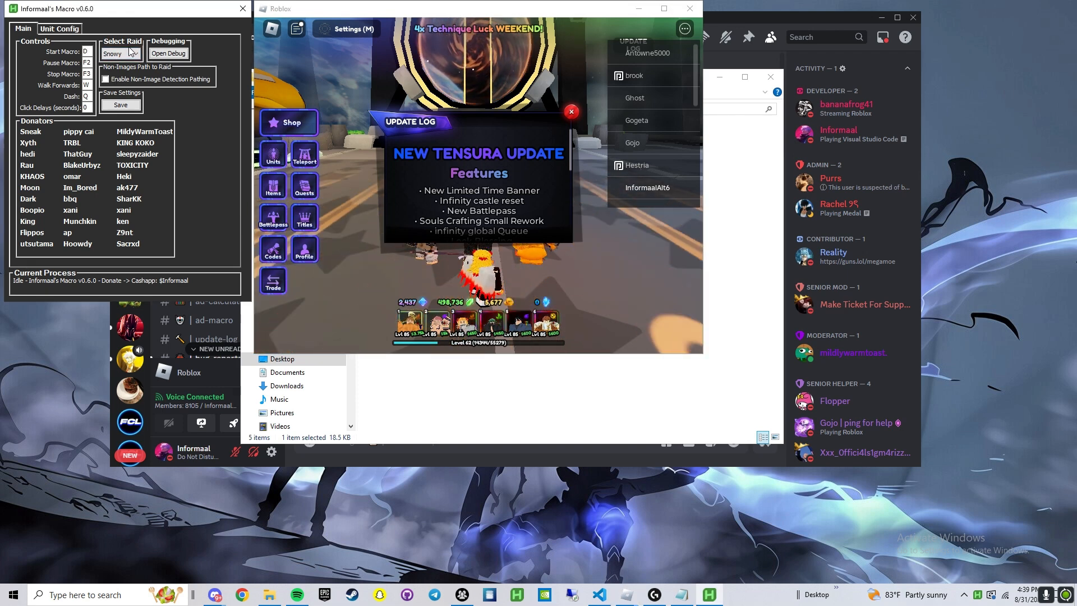
click(134, 54)
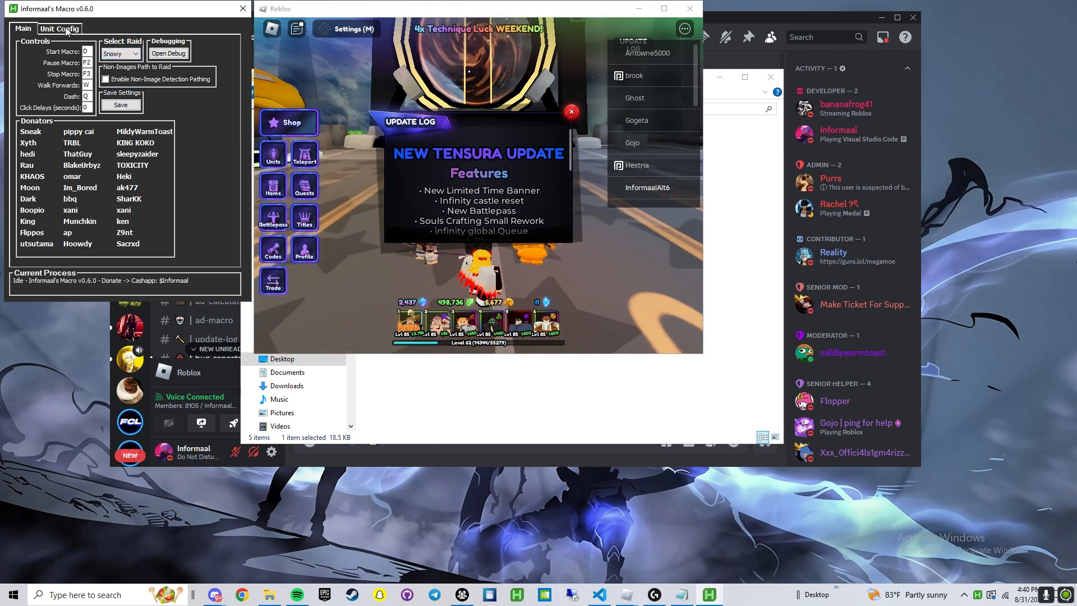
click(121, 105)
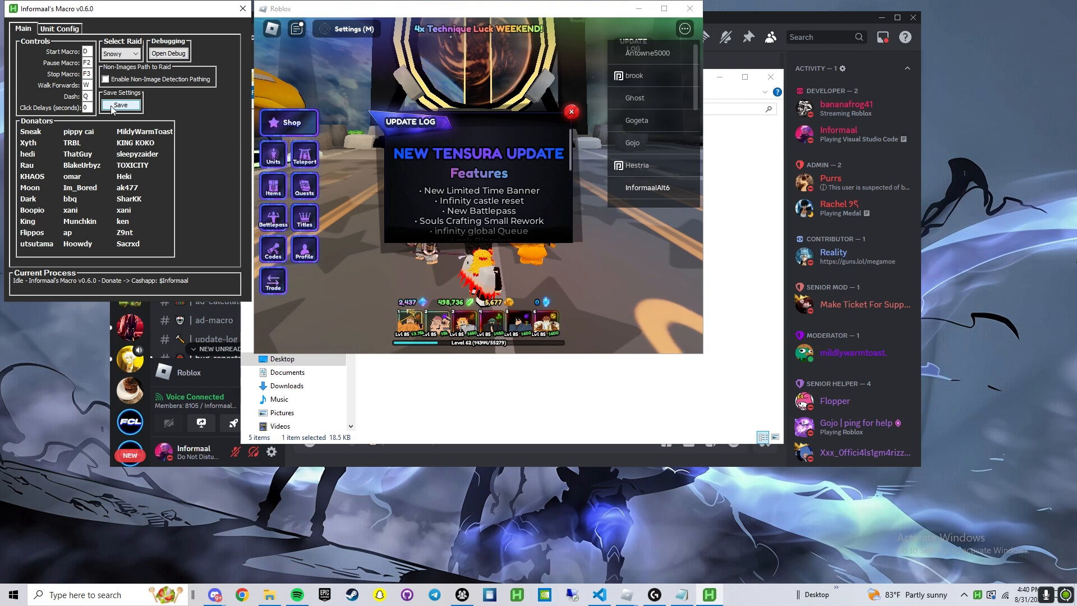
click(121, 54)
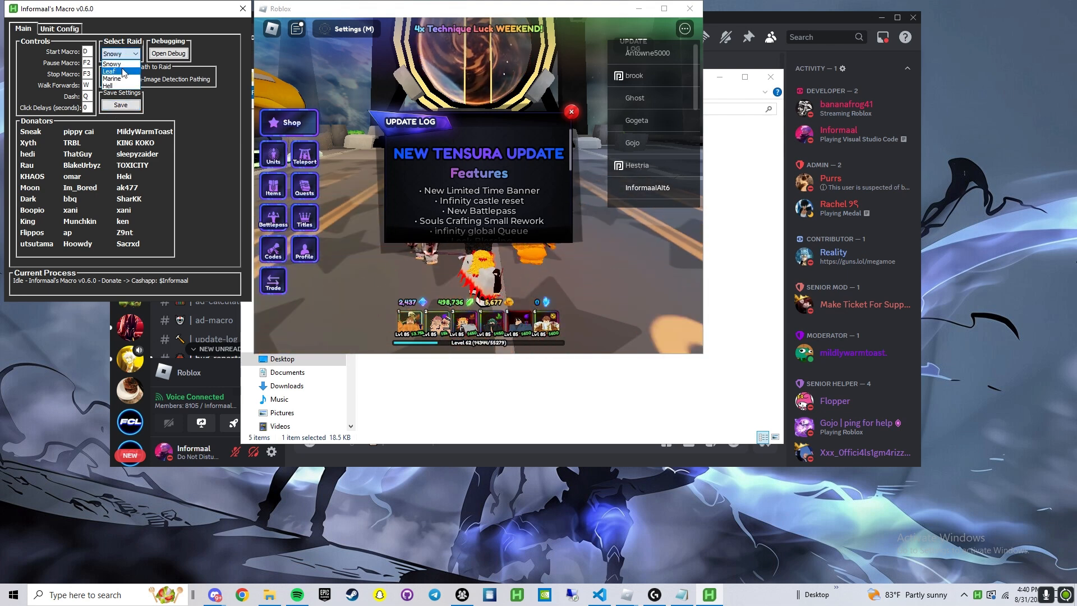
click(59, 28)
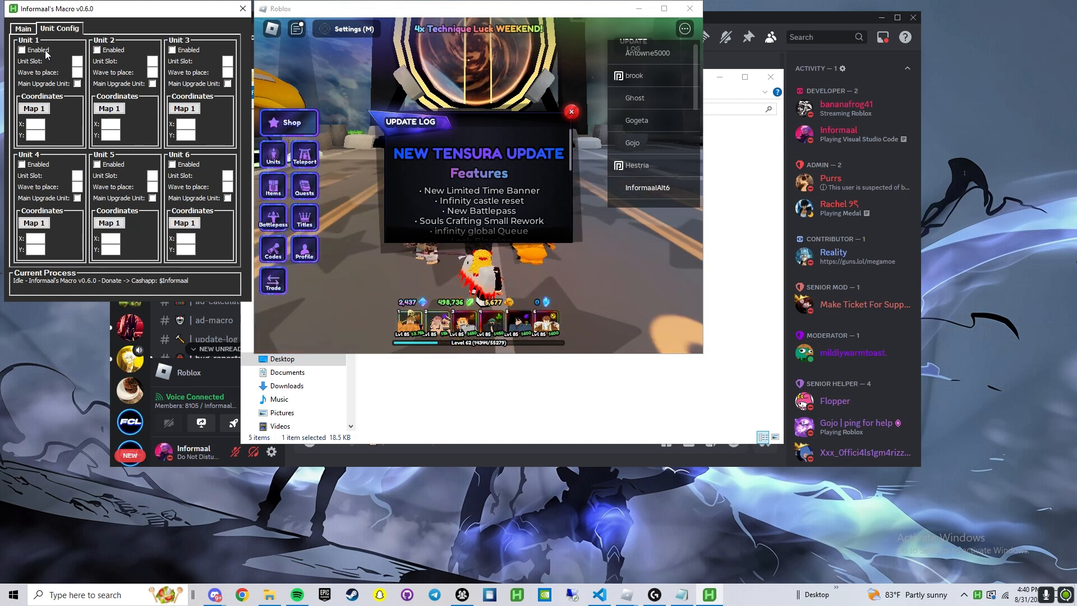
Tick the Enabled checkbox for Unit 1
click(22, 49)
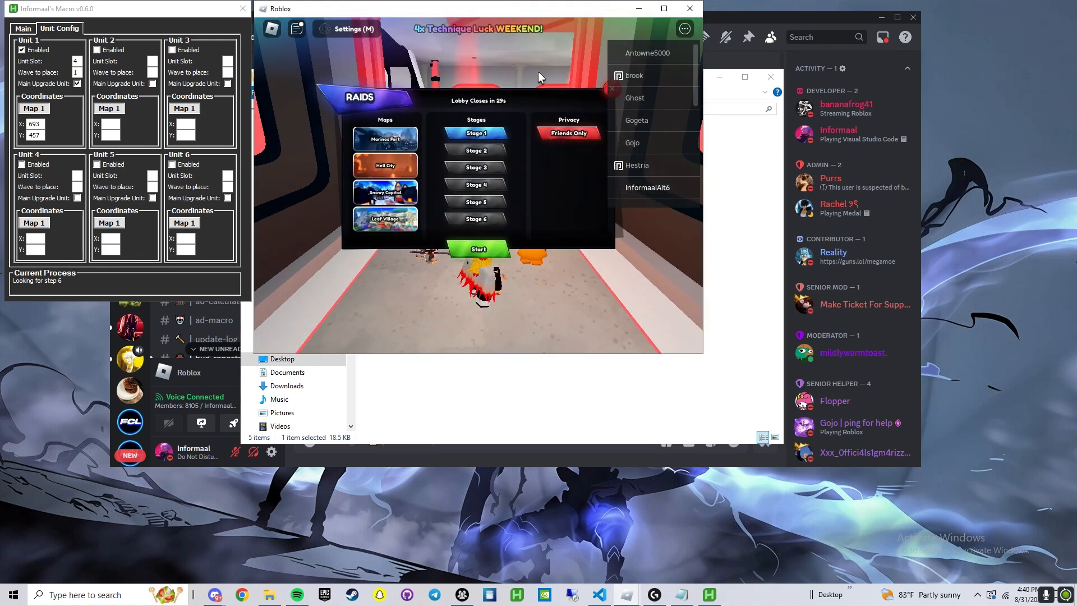
Let the macro place the unit in the raid and try upgrading it
click(478, 249)
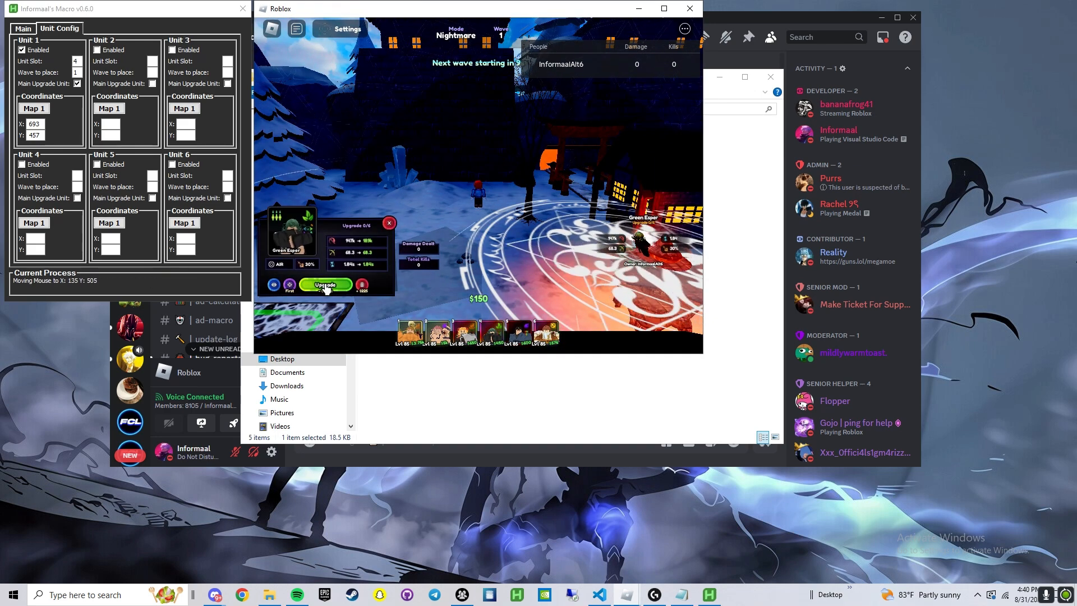
click(327, 285)
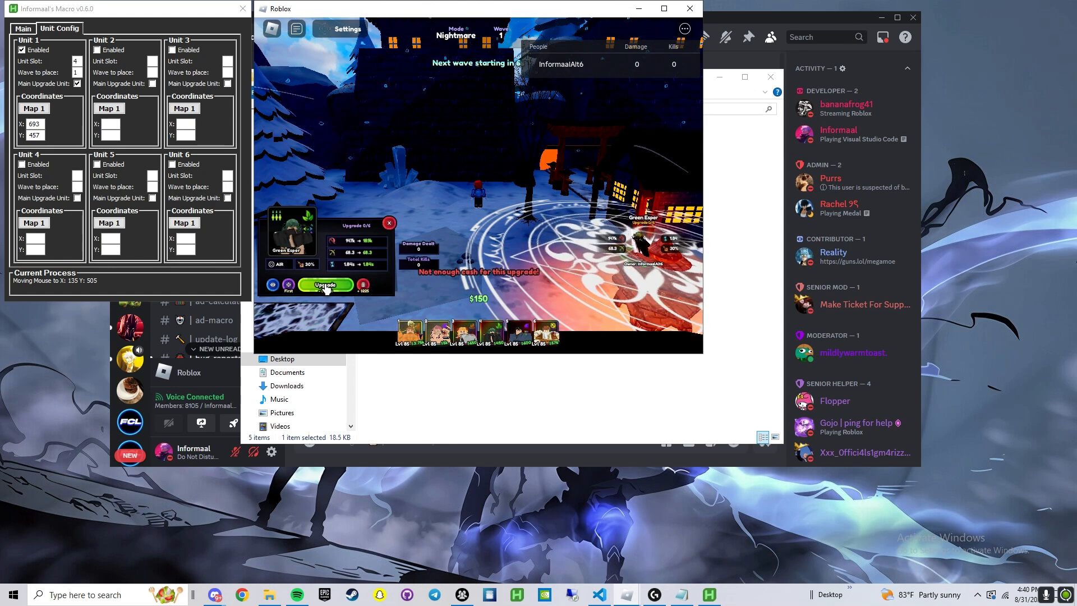